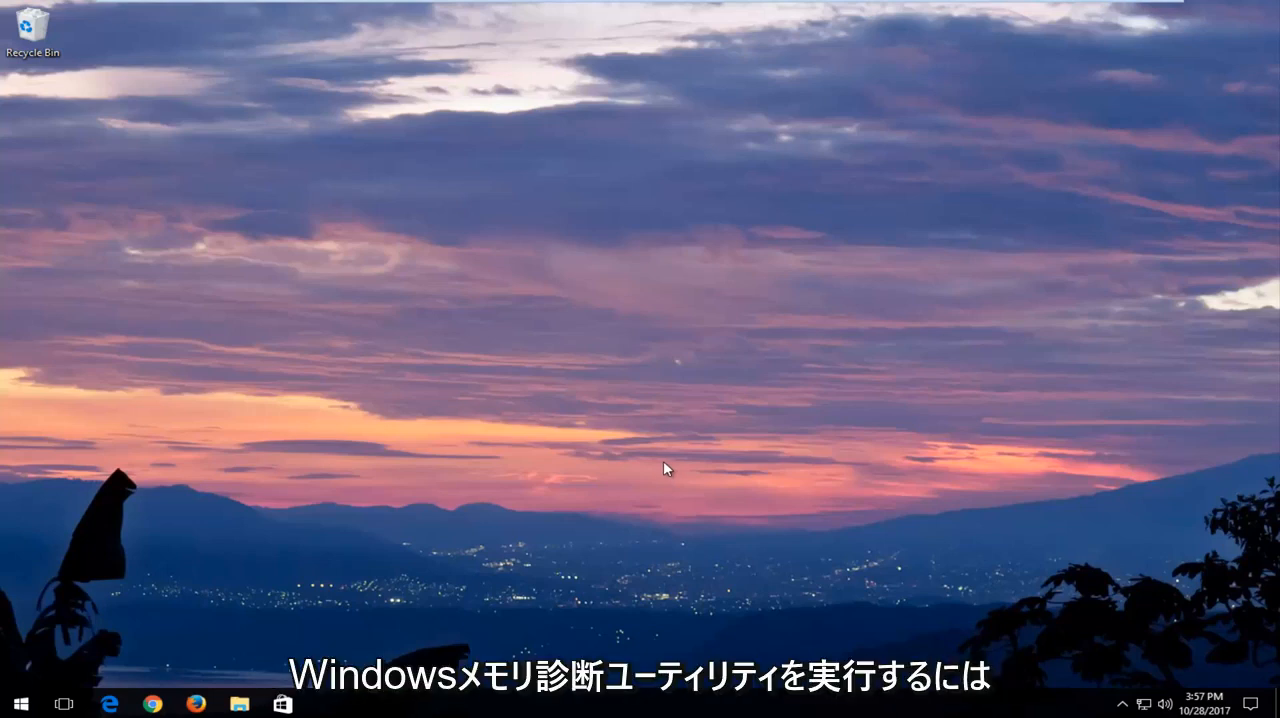
mouse_move(308, 544)
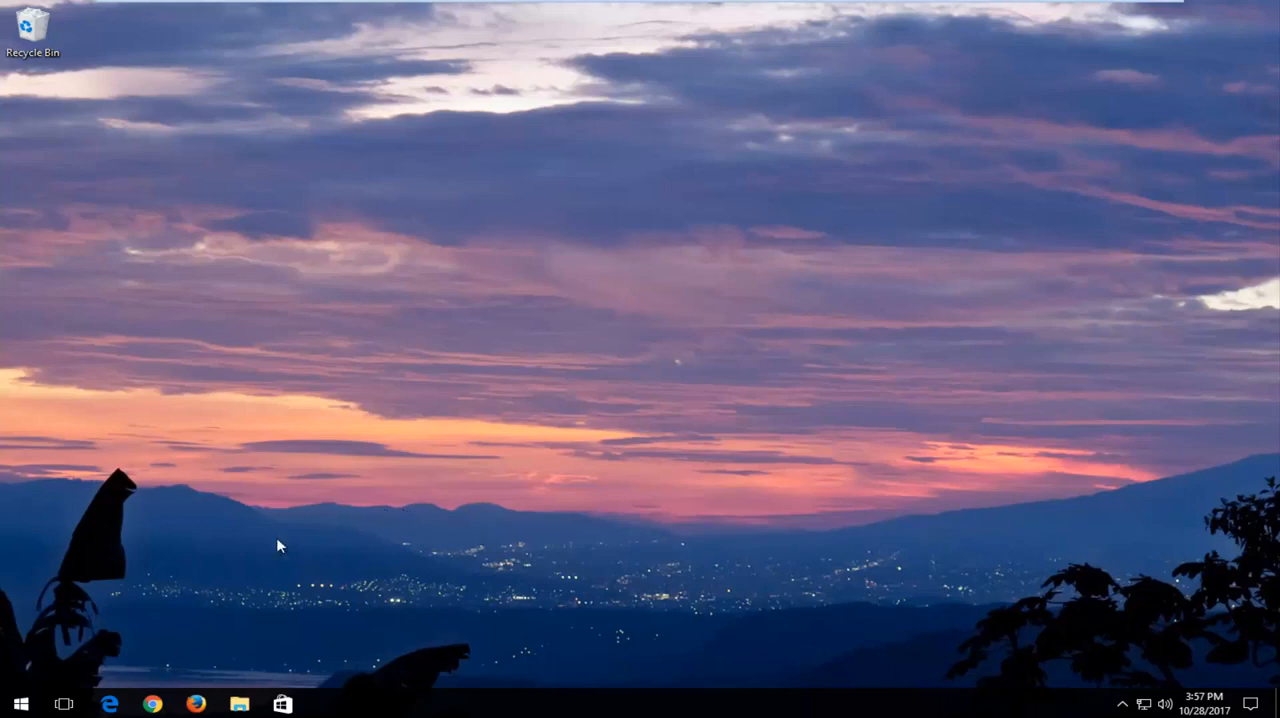
Search the Start menu for 'memory diag' to find Windows Memory Diagnostic
left_click(20, 704)
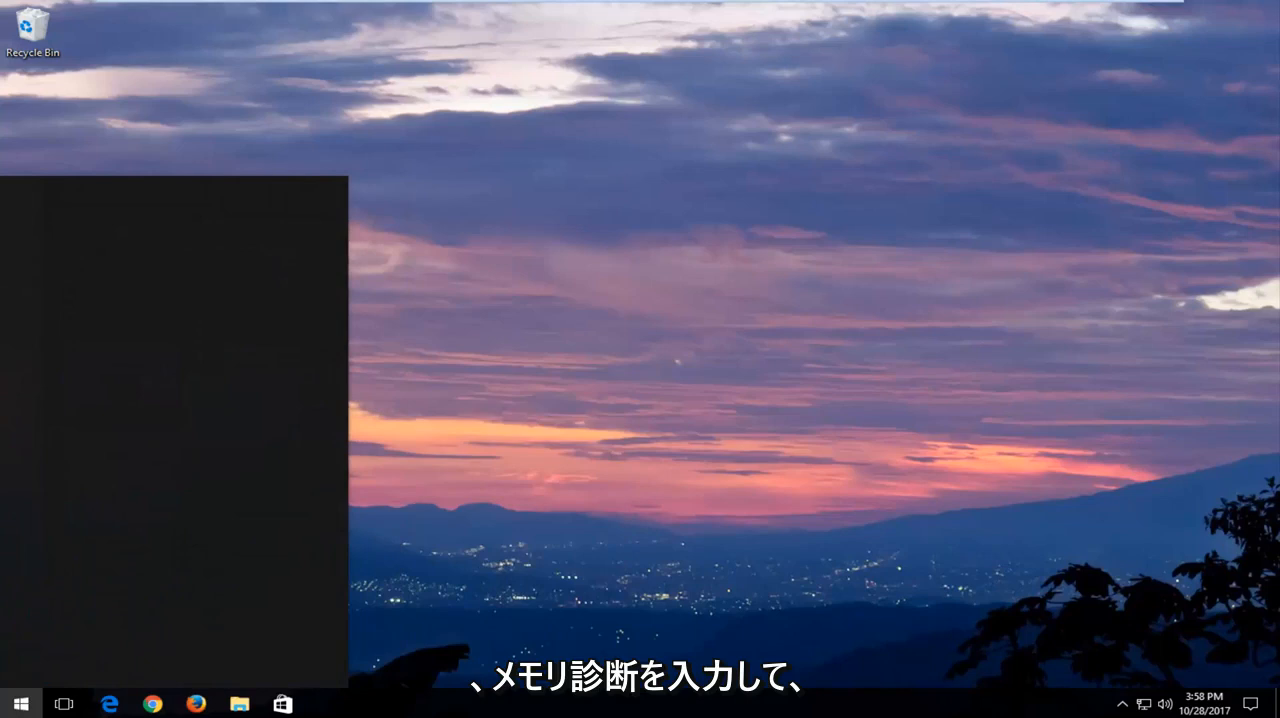
type("memory diang")
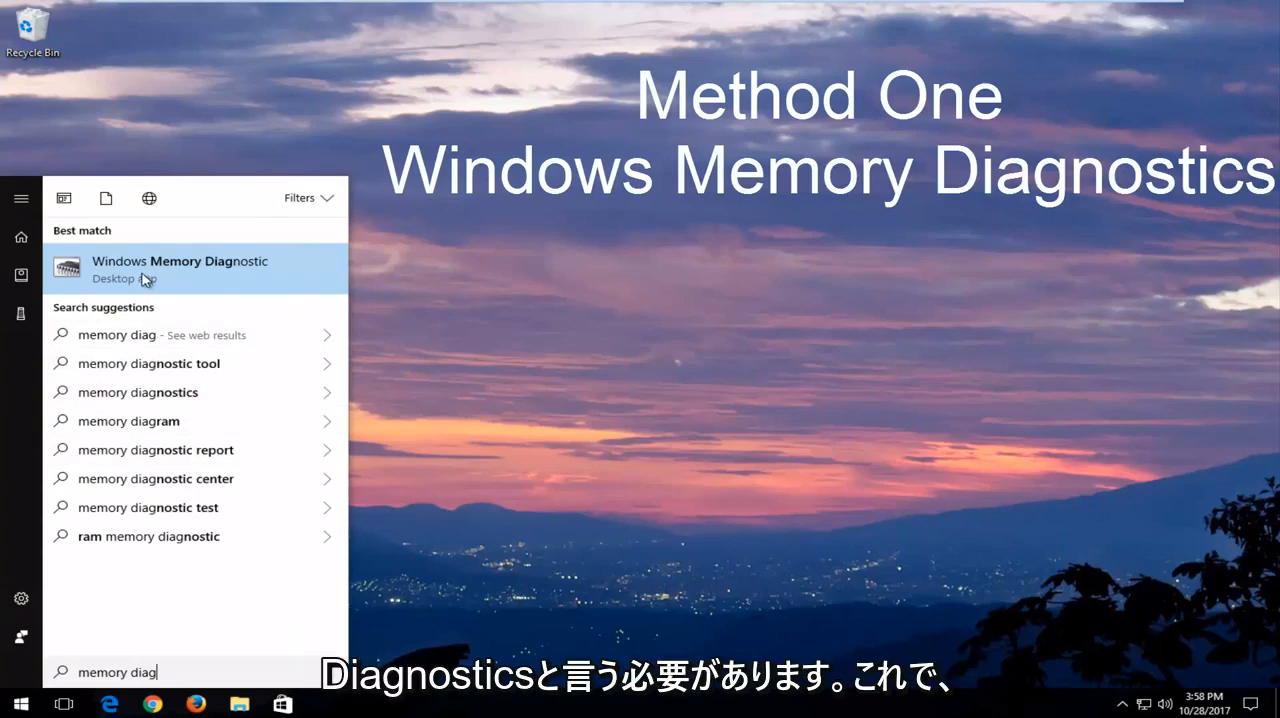
Launch Windows Memory Diagnostic from the search results
left_click(180, 268)
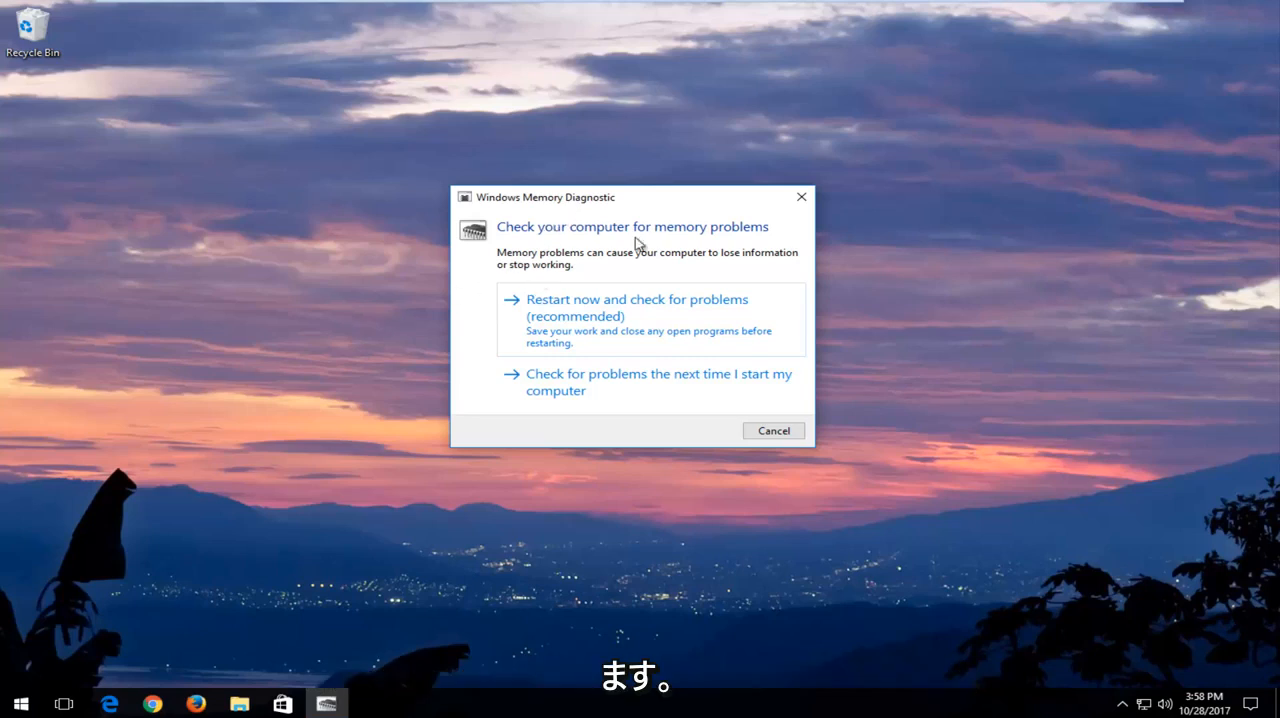
mouse_move(572, 268)
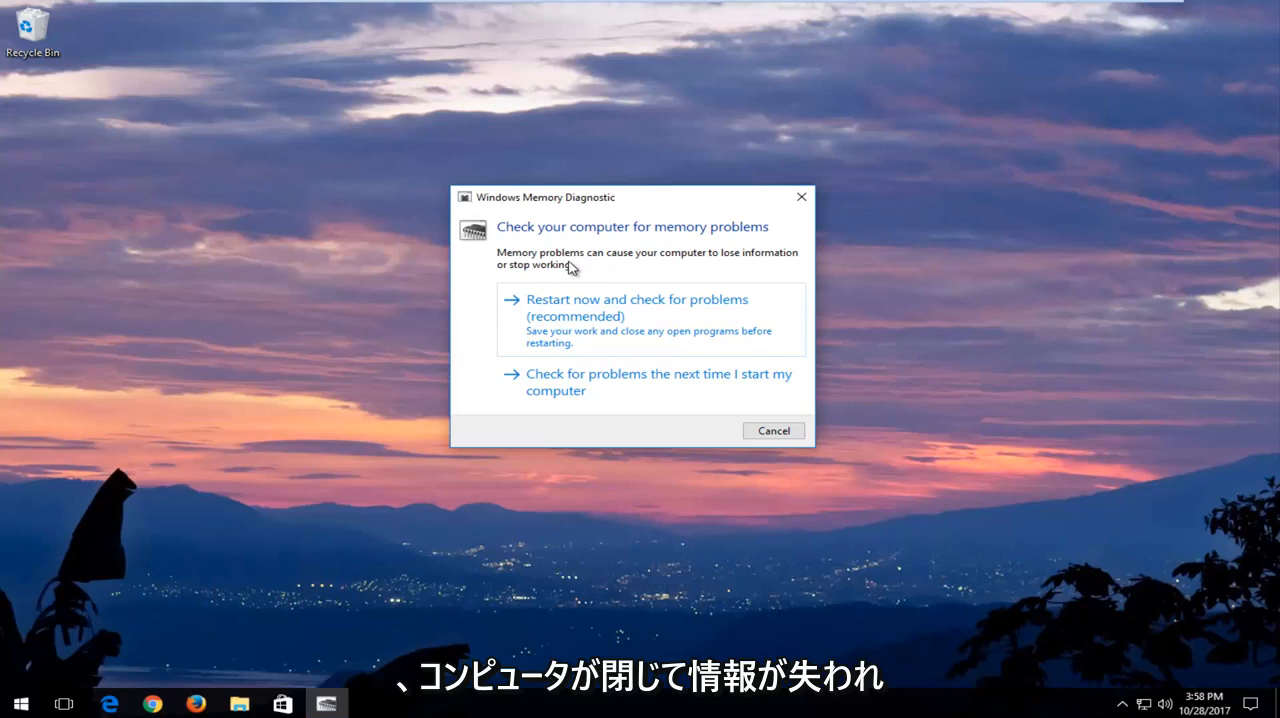
mouse_move(604, 332)
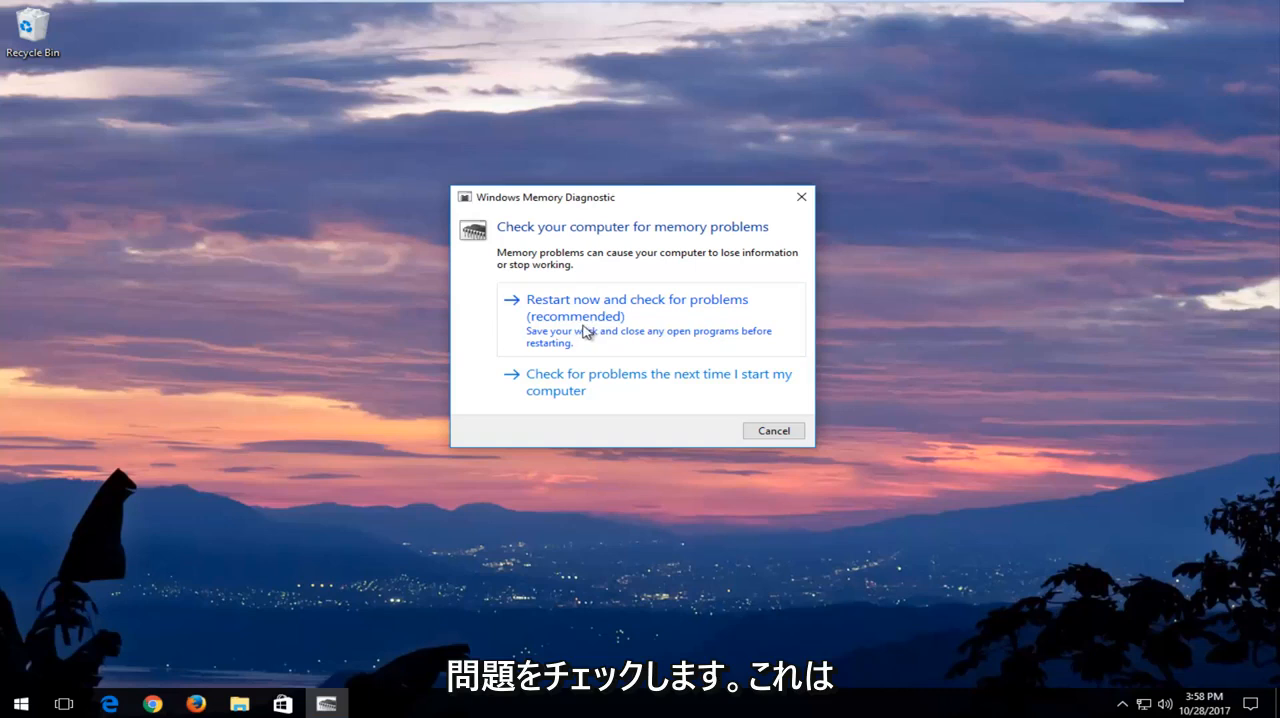
mouse_move(548, 348)
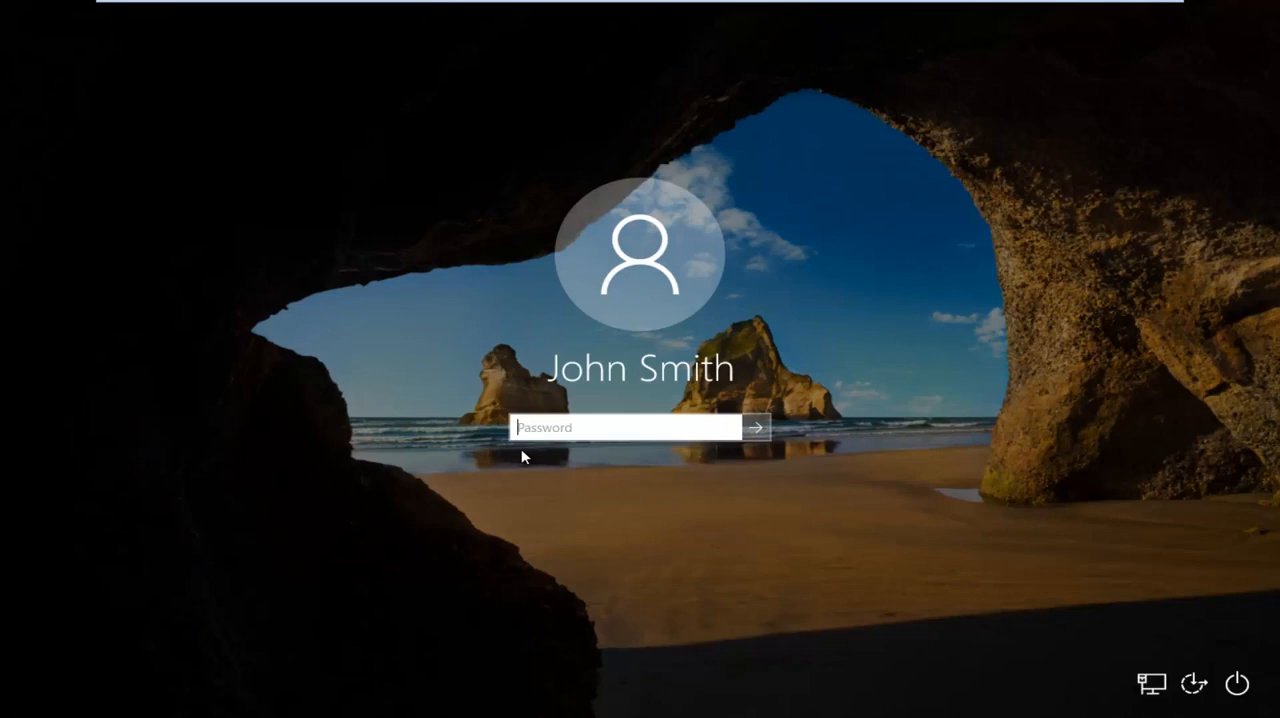
Enter the account password to sign back in to the desktop
type("•")
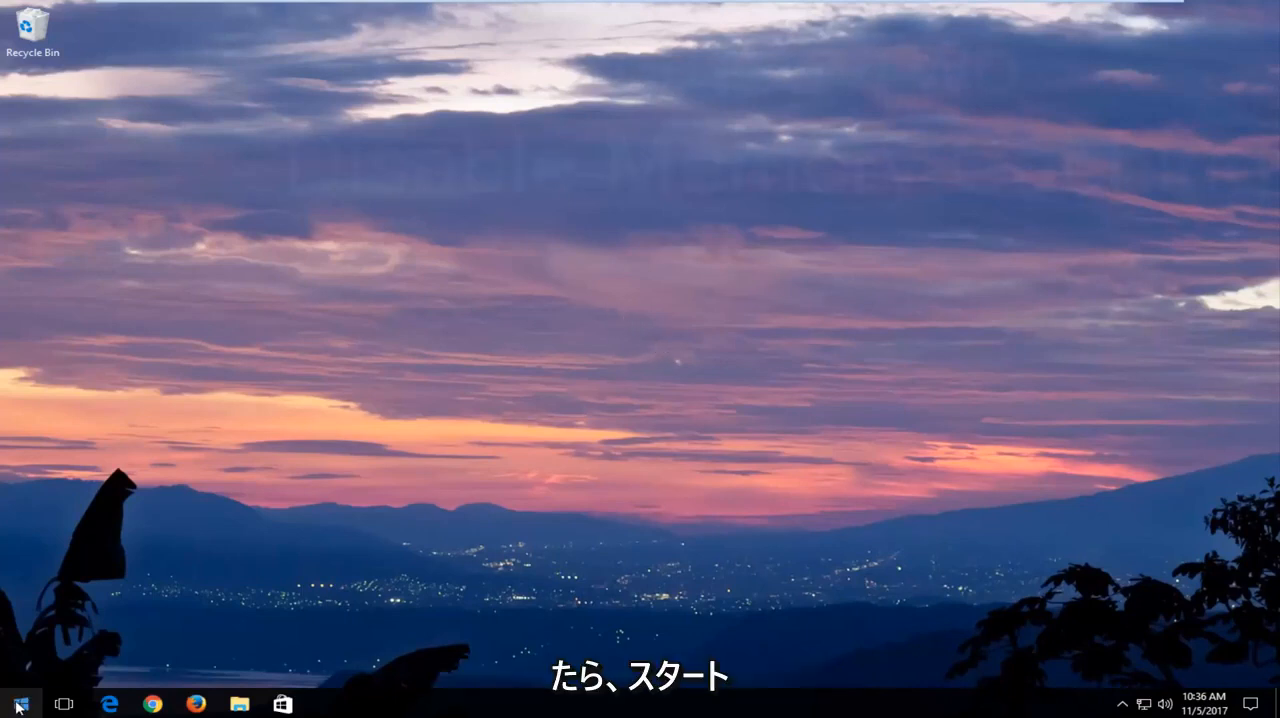
Search the Start menu for 'device' and launch Device Manager
left_click(14, 704)
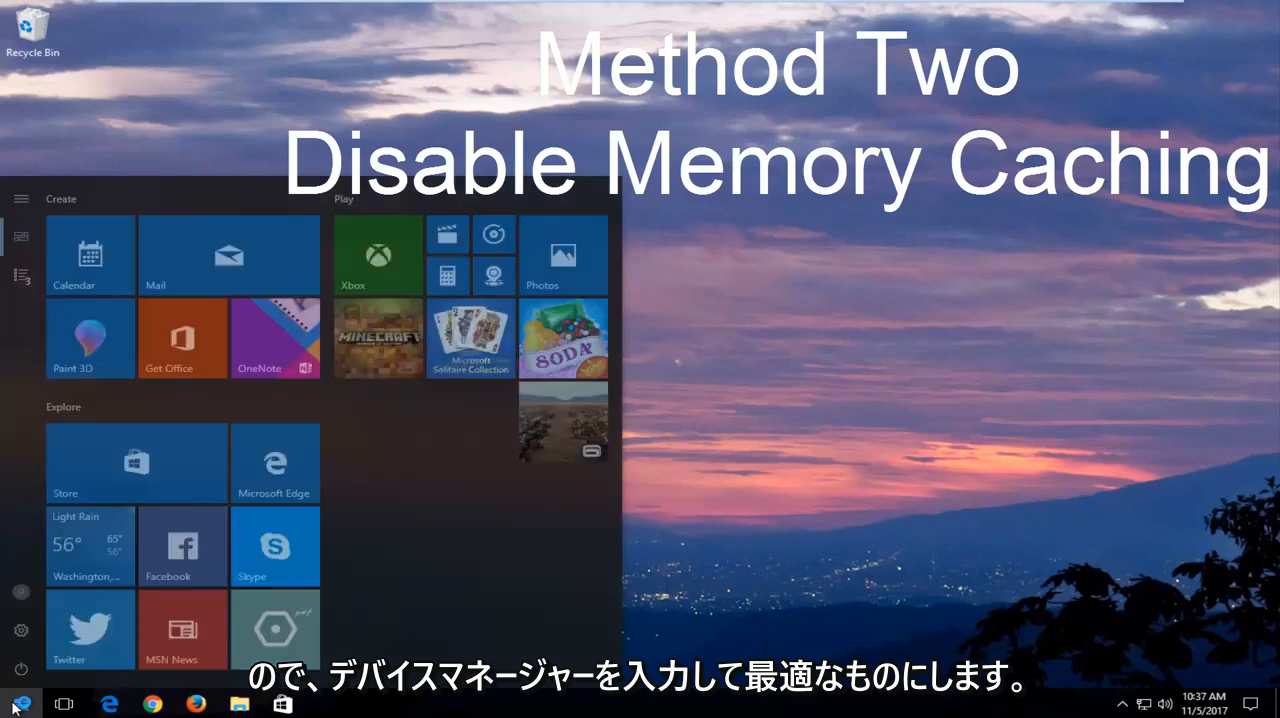
type("device")
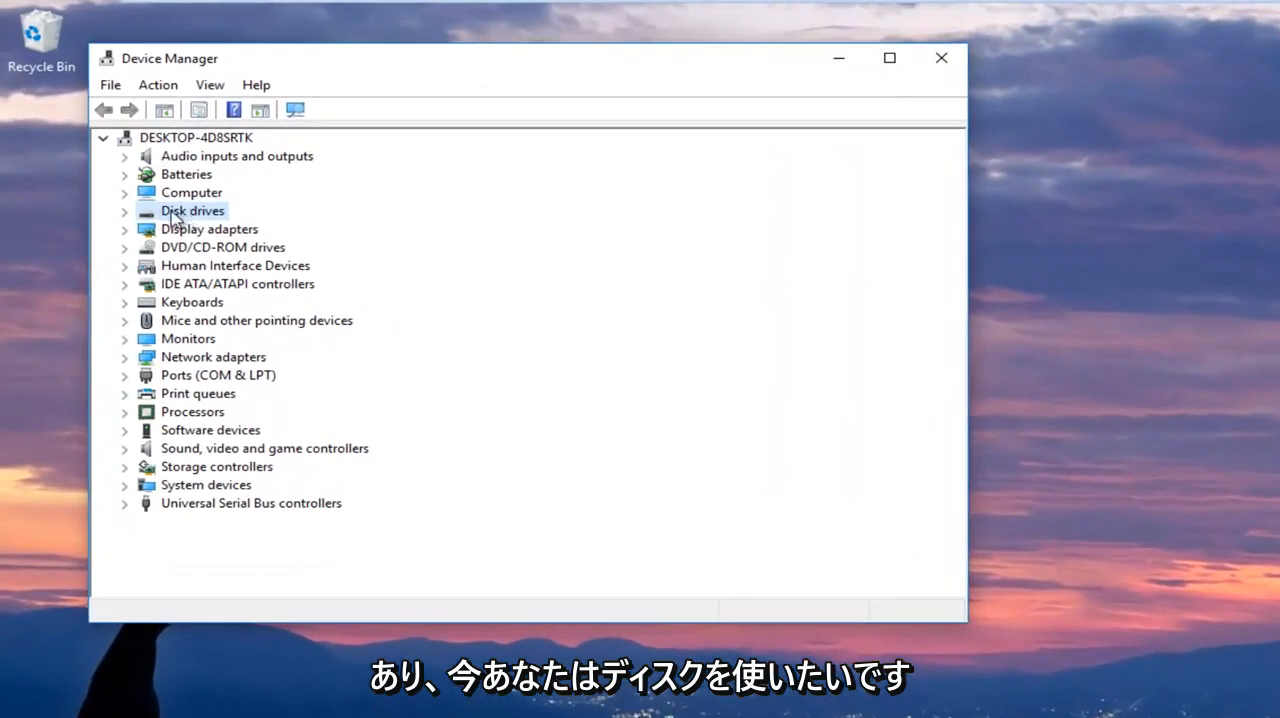
Expand Disk drives and select the VMware Virtual S SCSI Disk Device
left_click(124, 212)
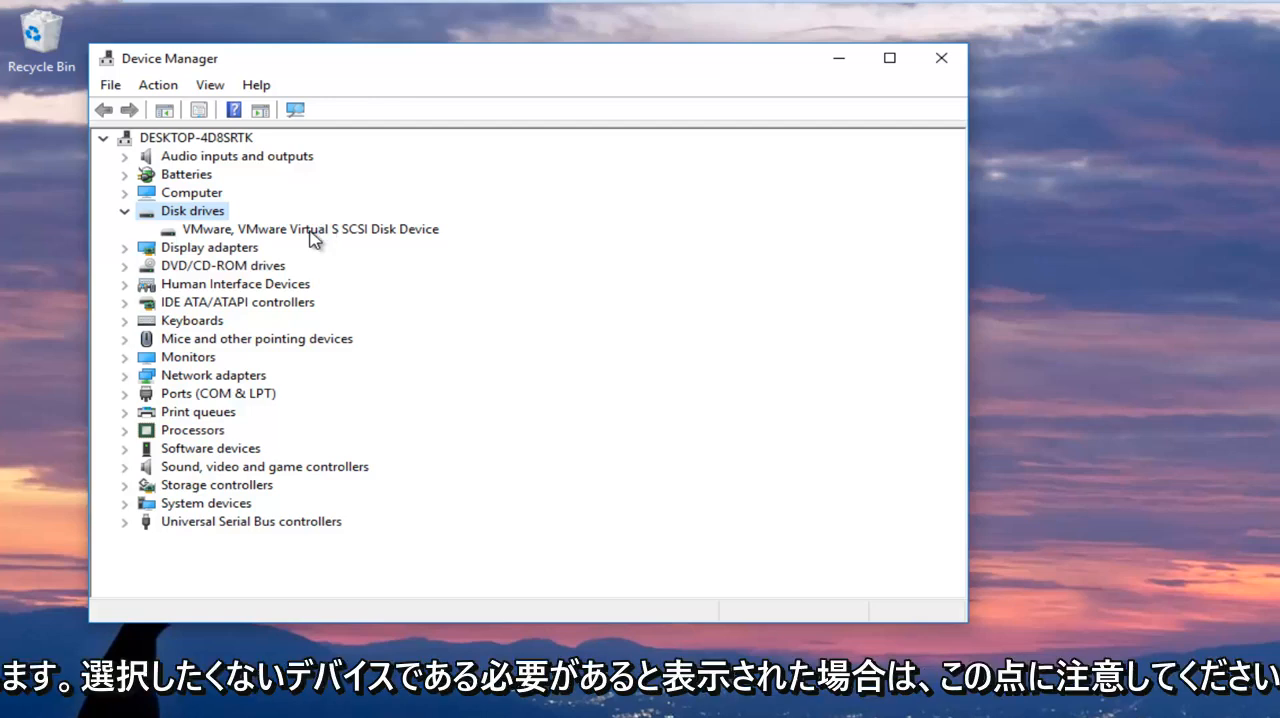
mouse_move(400, 256)
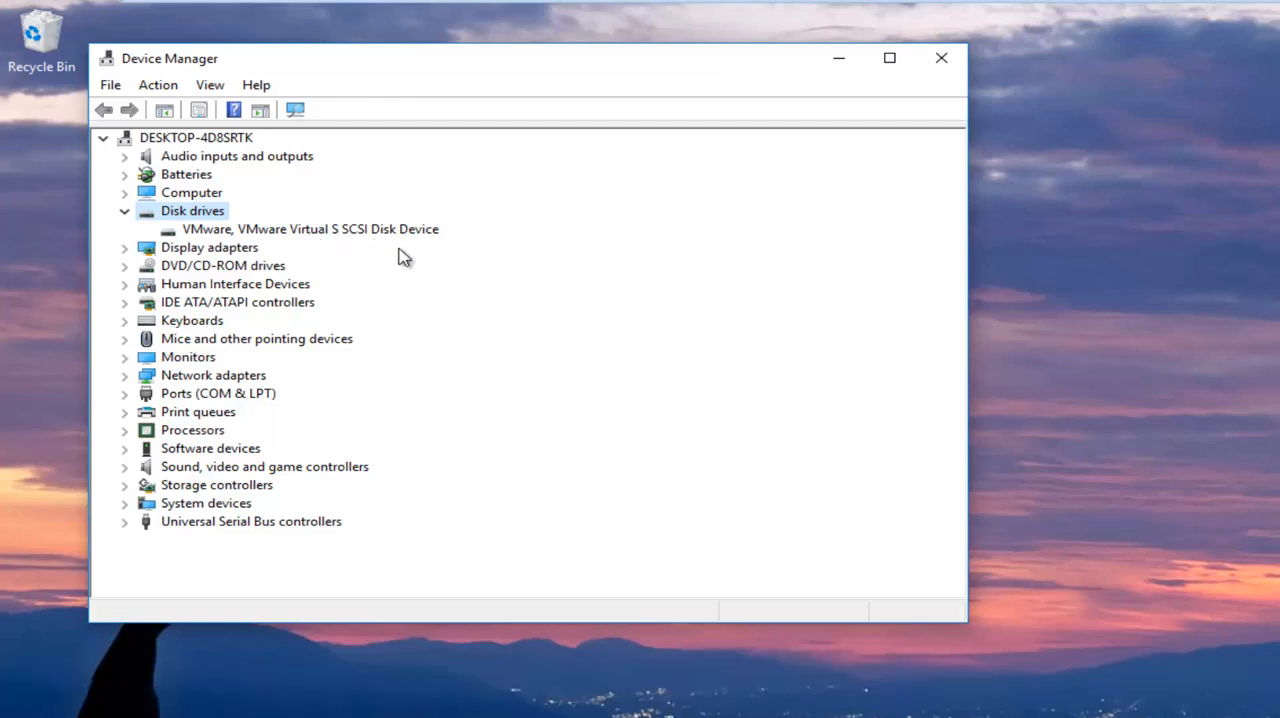
left_click(310, 228)
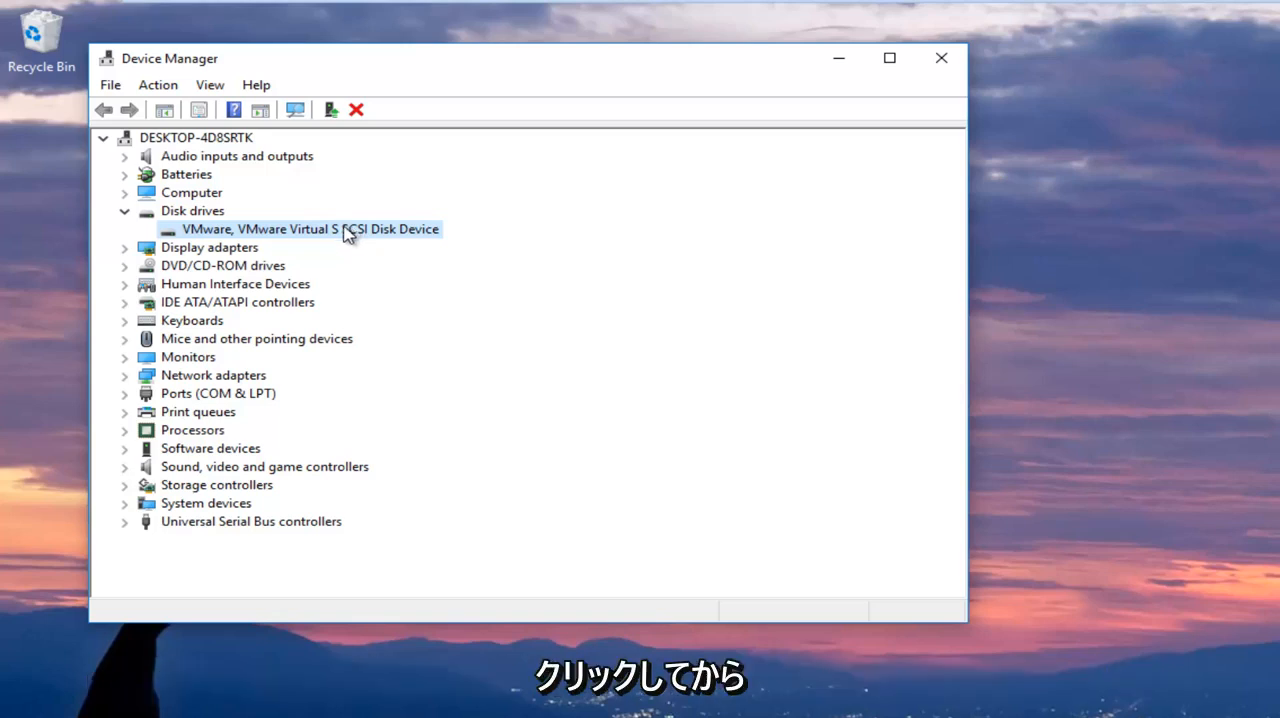
Bring up the Properties window for the VMware Virtual S SCSI Disk Device
right_click(310, 228)
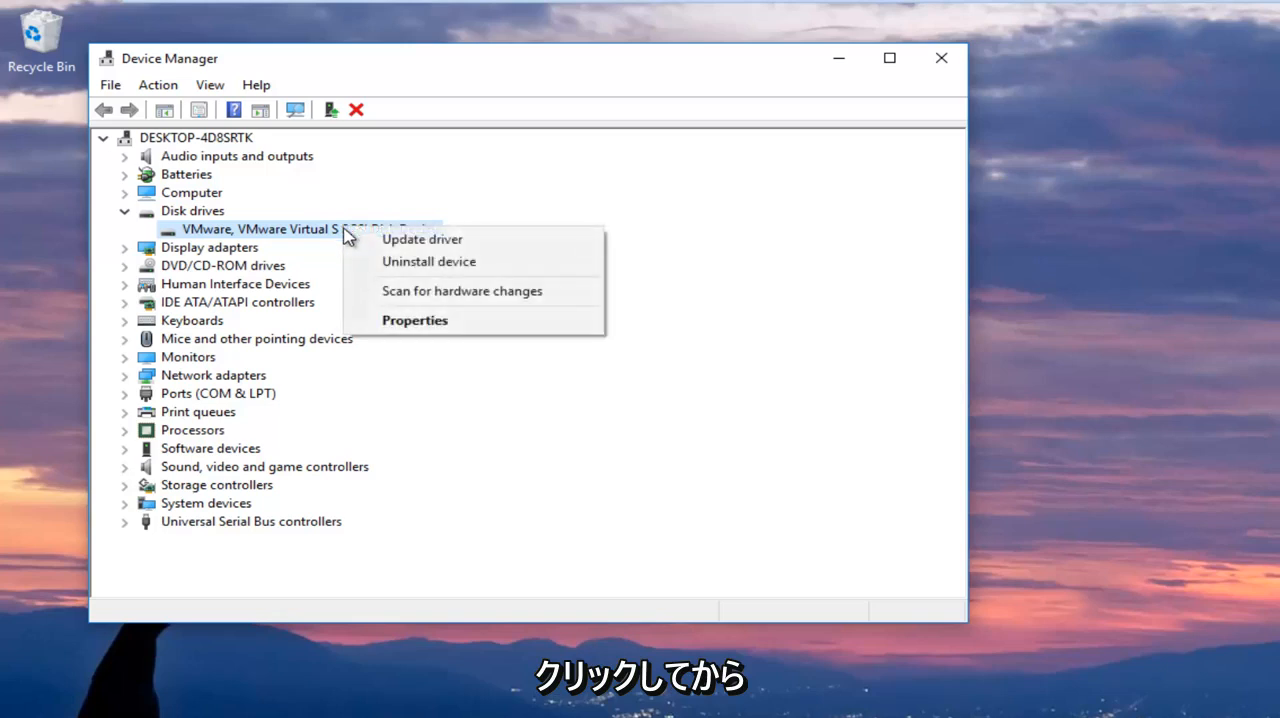
mouse_move(400, 330)
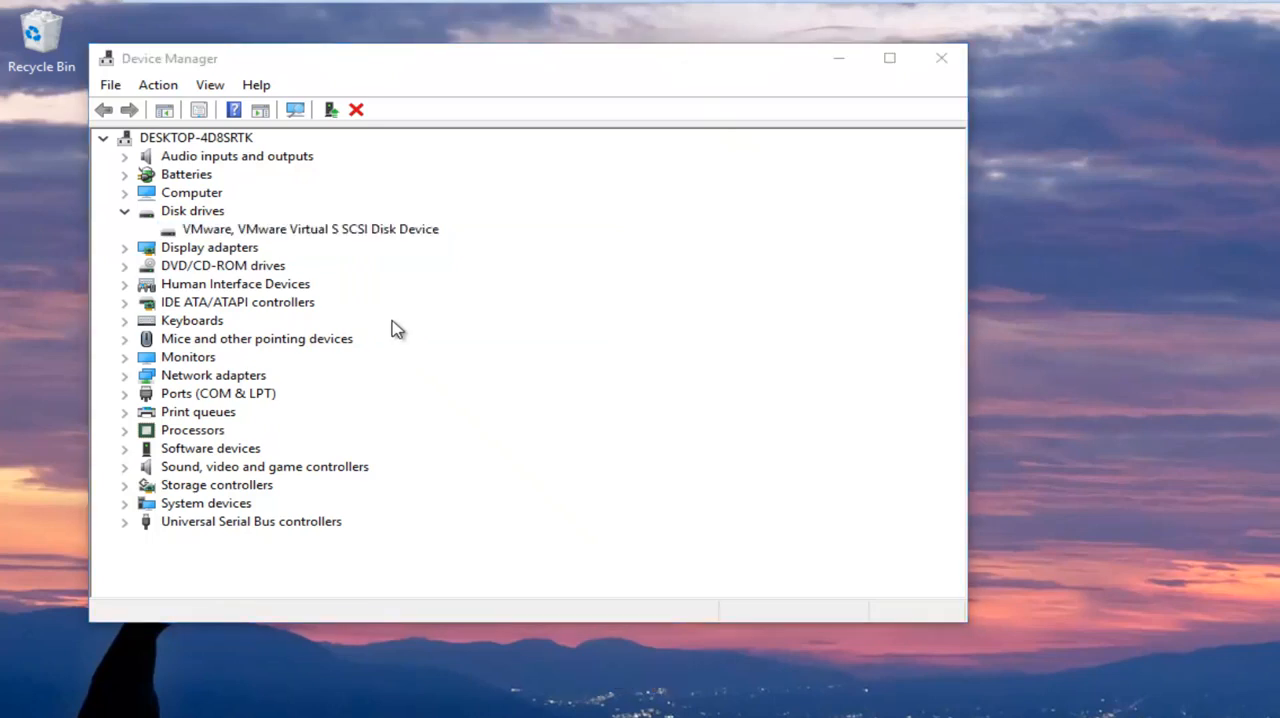
double_click(310, 228)
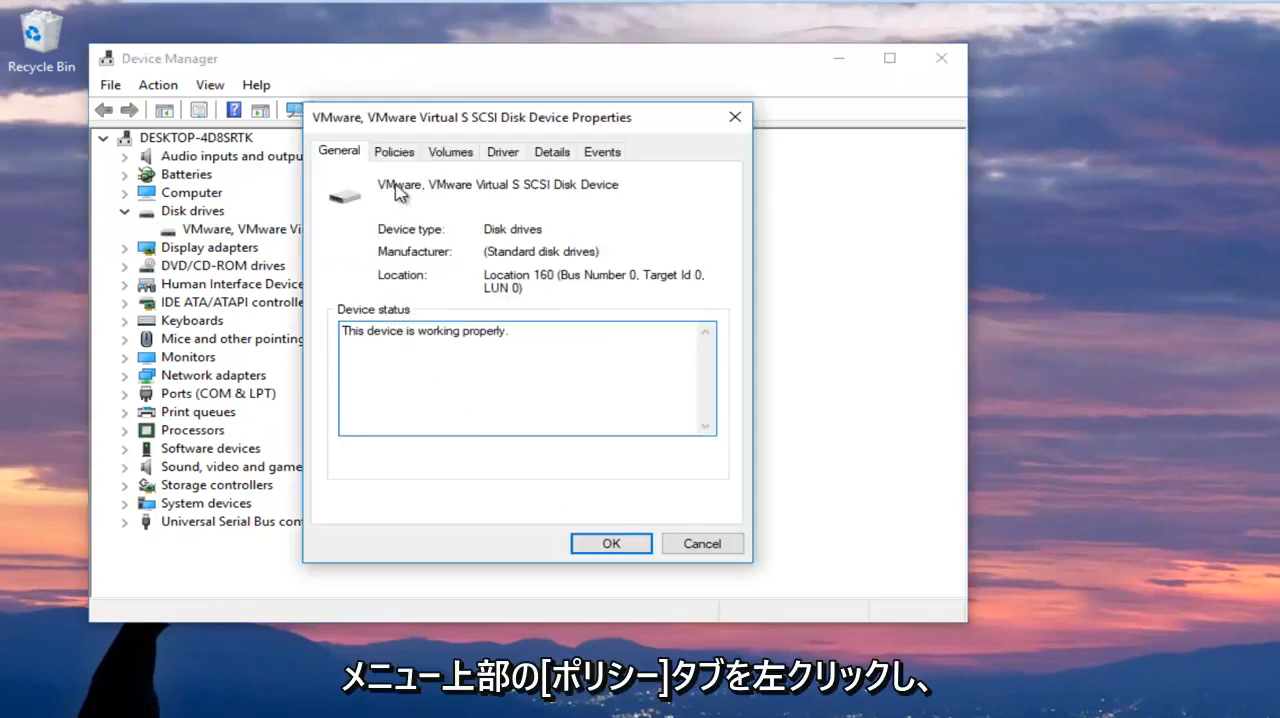
Under Policies, set the removal policy to Quick removal and confirm with OK
left_click(392, 152)
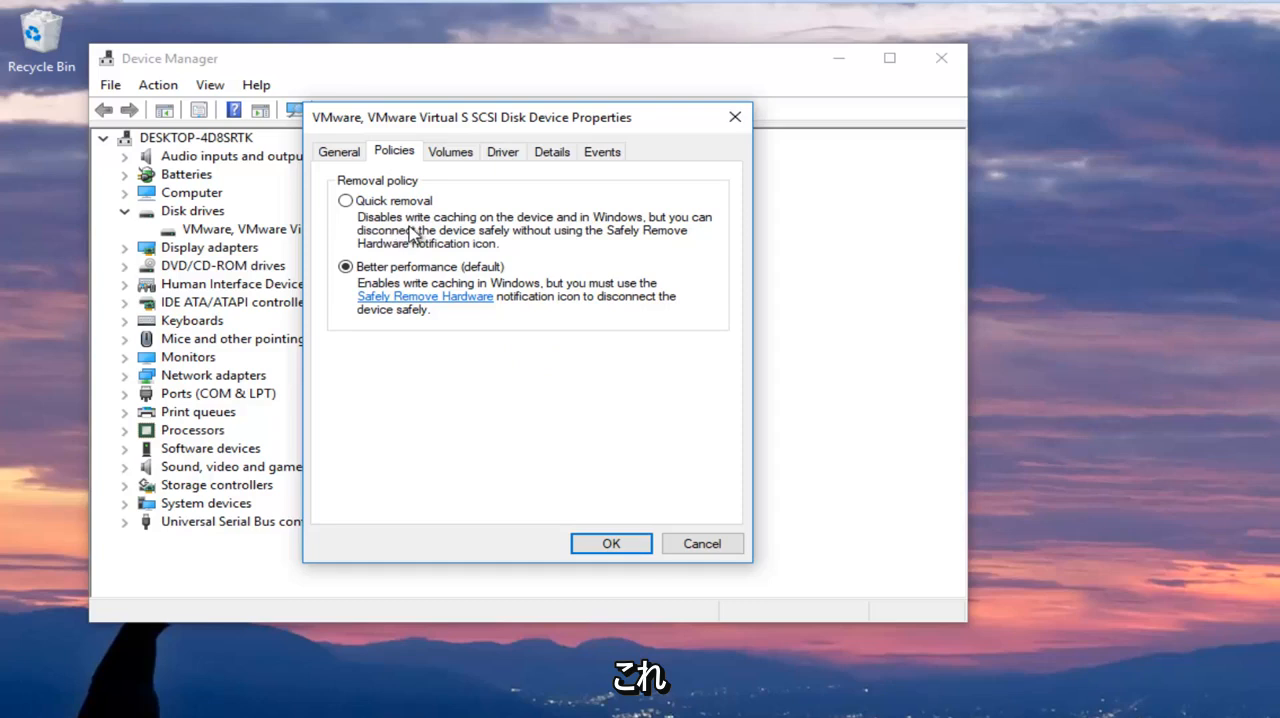
mouse_move(448, 244)
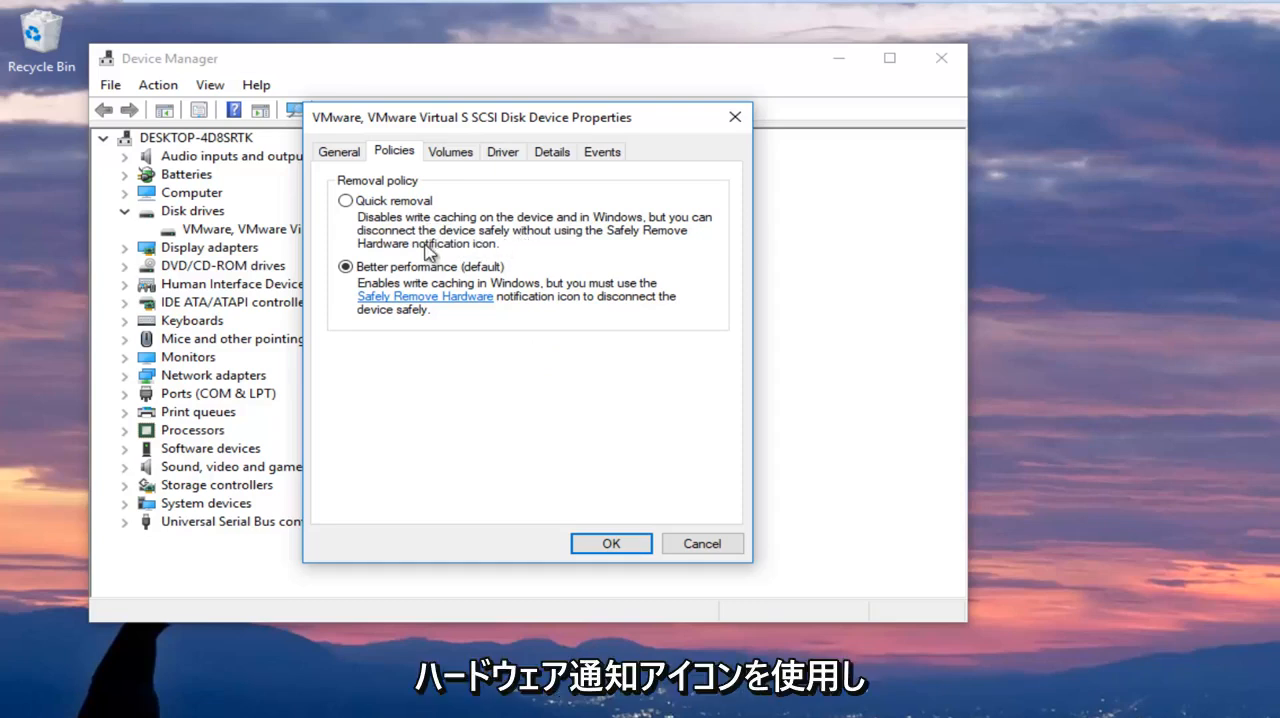
left_click(344, 200)
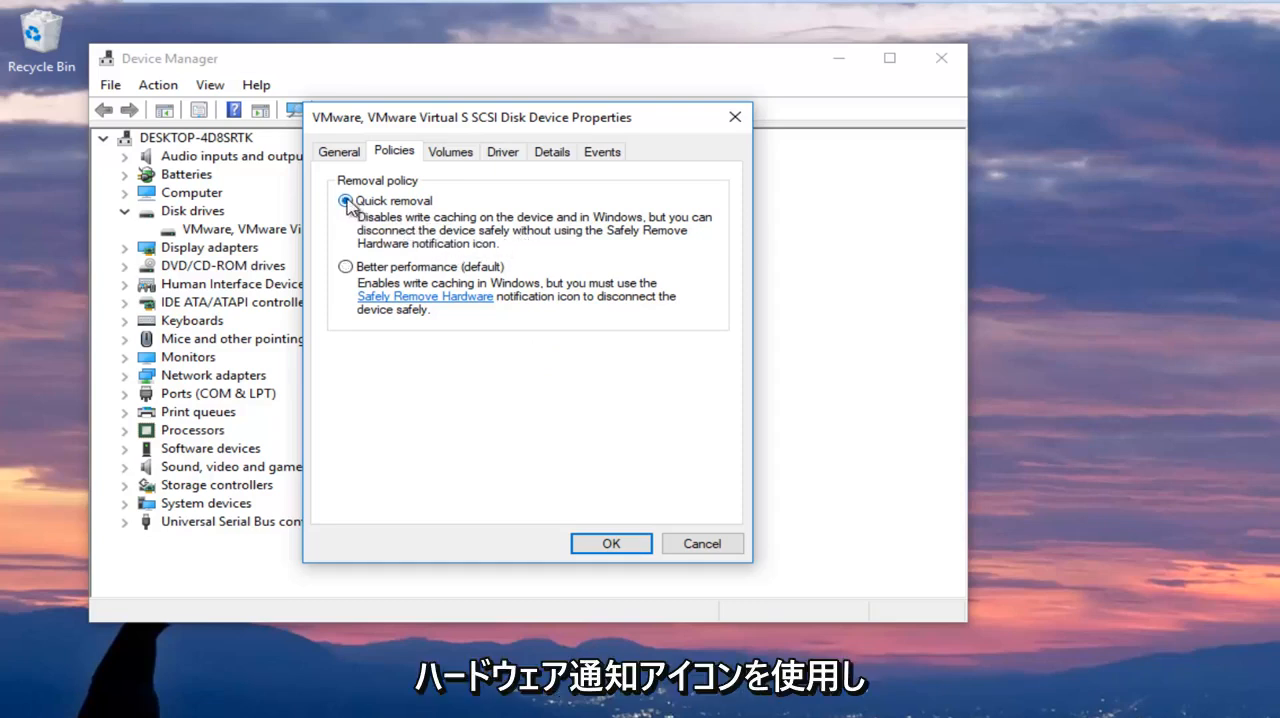
left_click(612, 544)
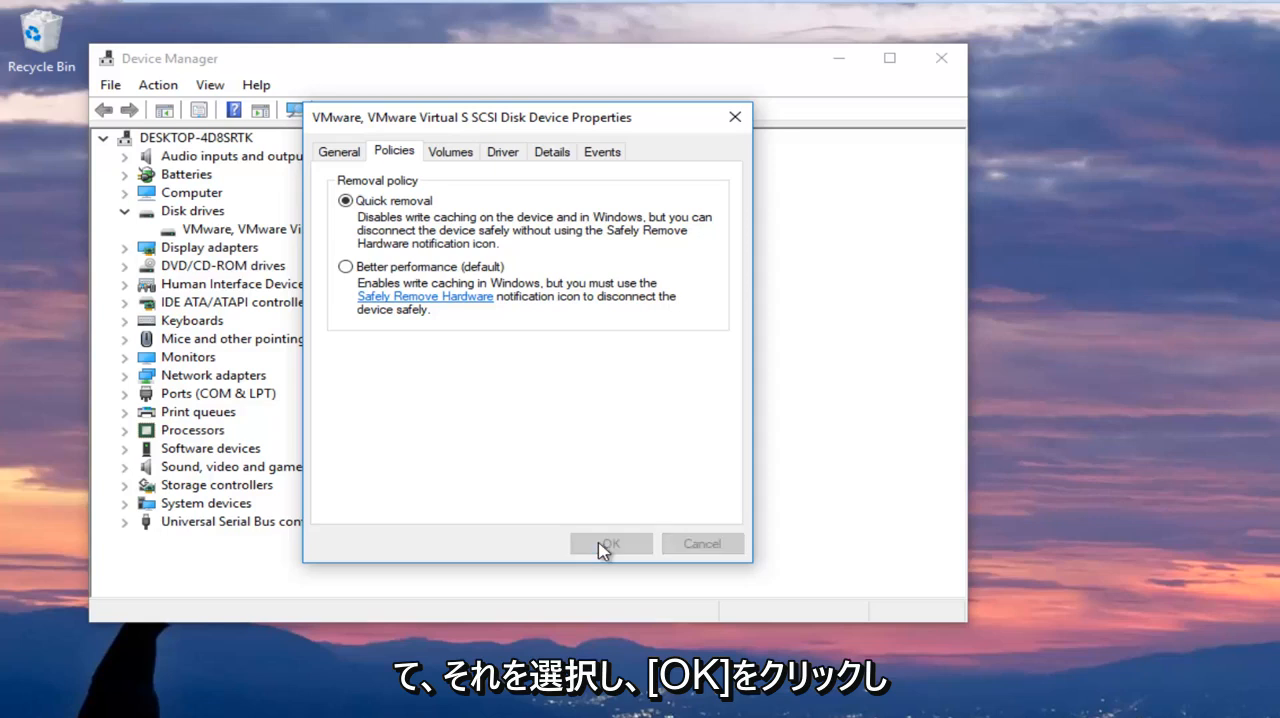
left_click(610, 544)
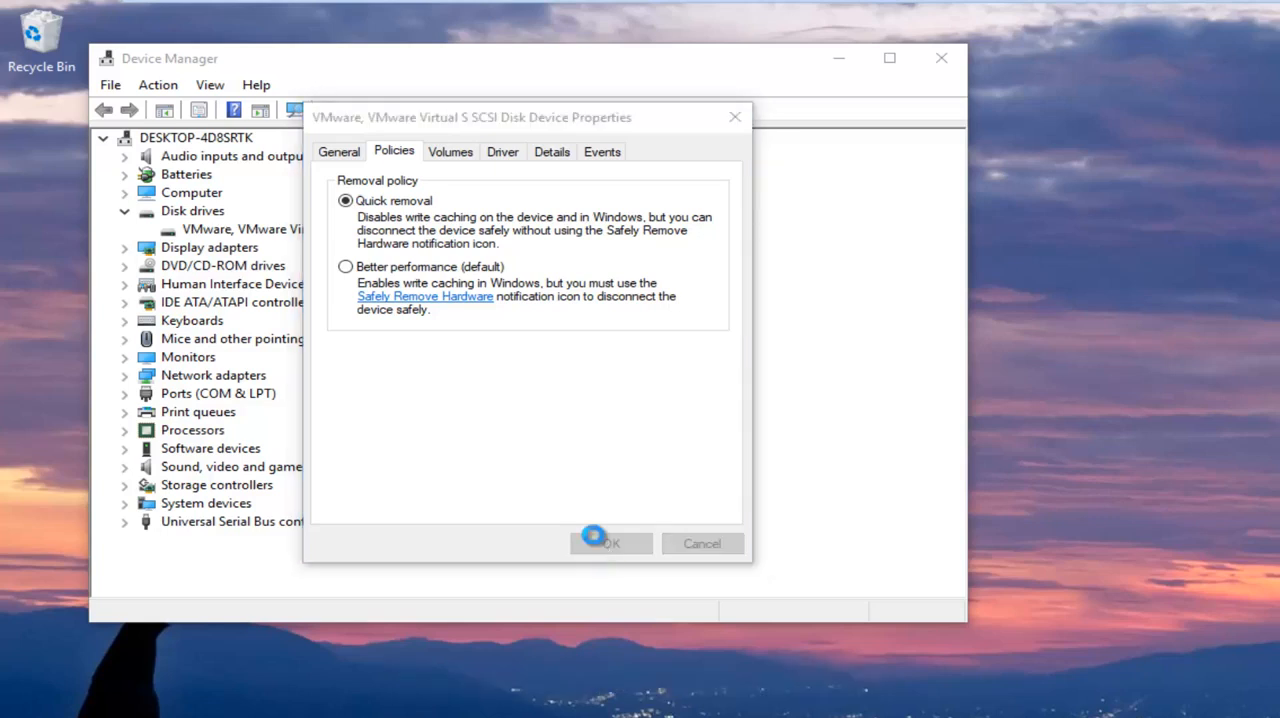
left_click(610, 544)
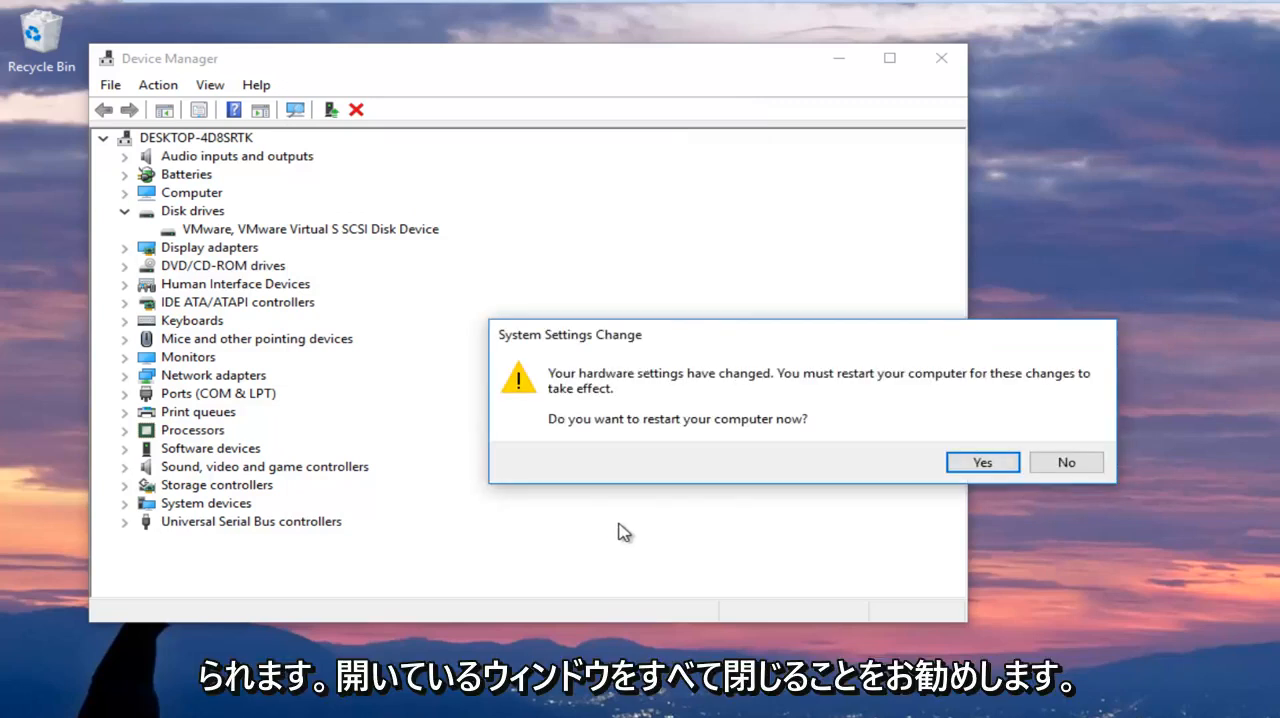
mouse_move(708, 508)
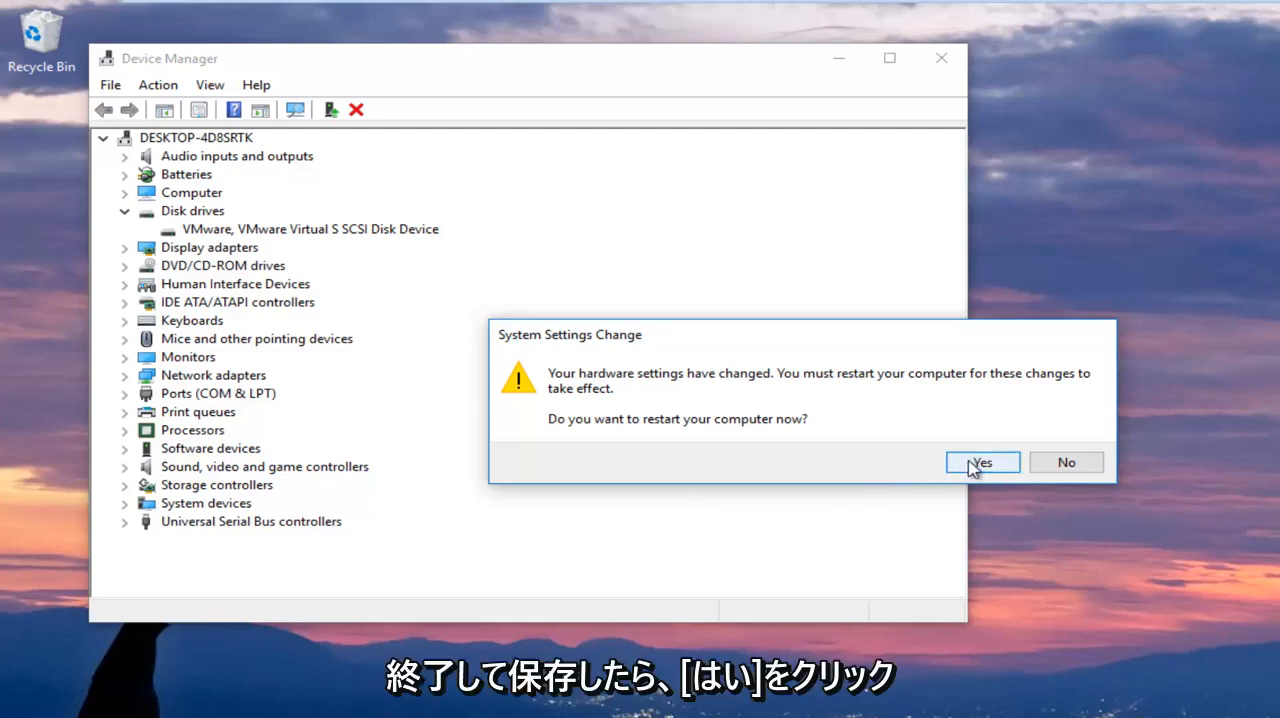
Choose Yes to restart the computer now so the change takes effect
left_click(980, 462)
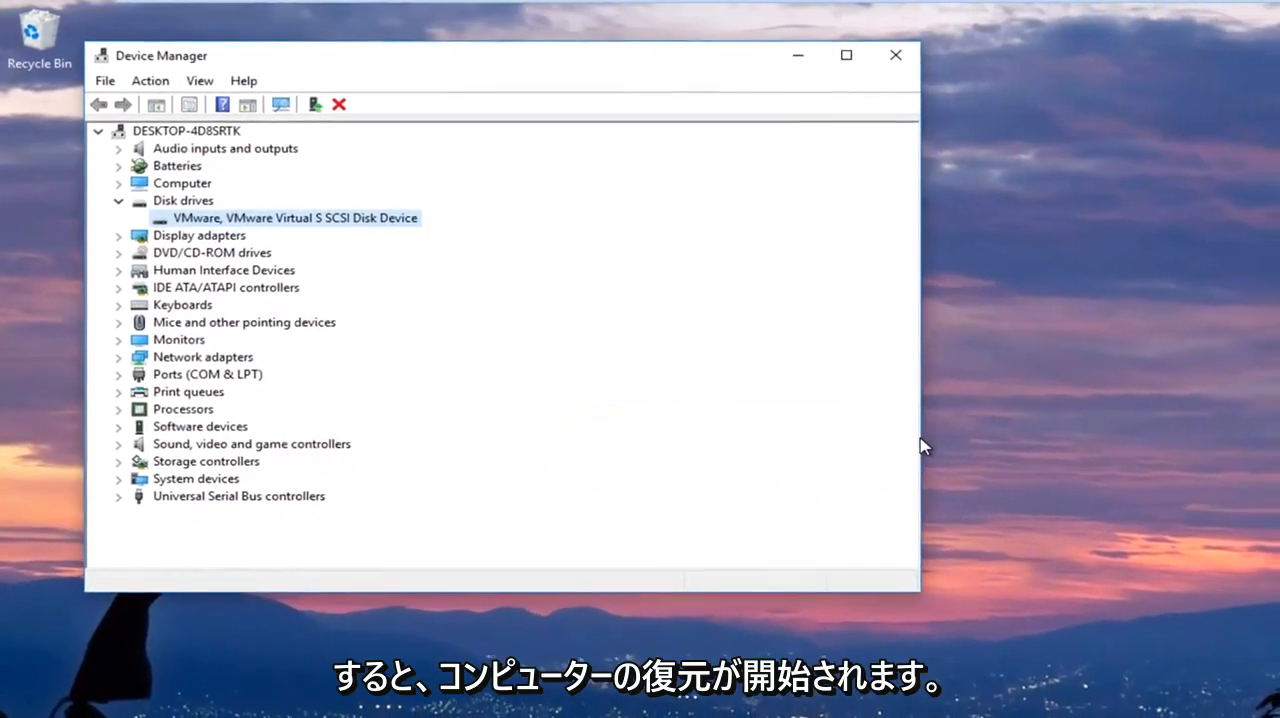